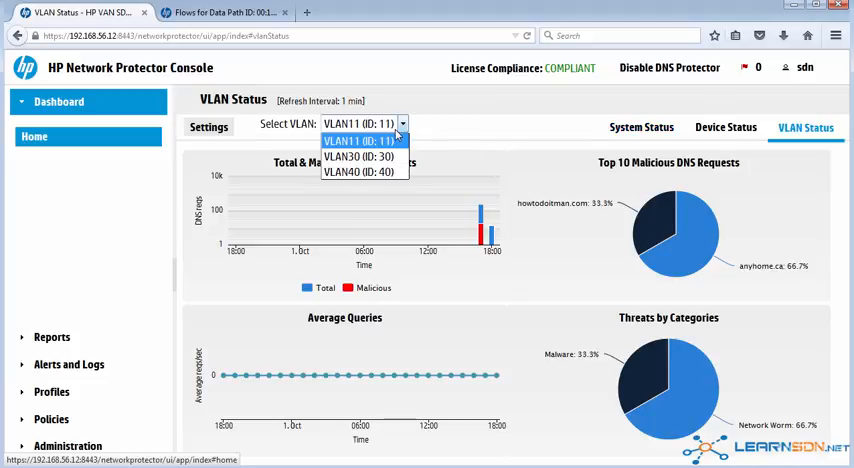
Step: Show the VLAN Status charts for VLAN30, then switch to VLAN40 (ID: 40)
left_click(356, 156)
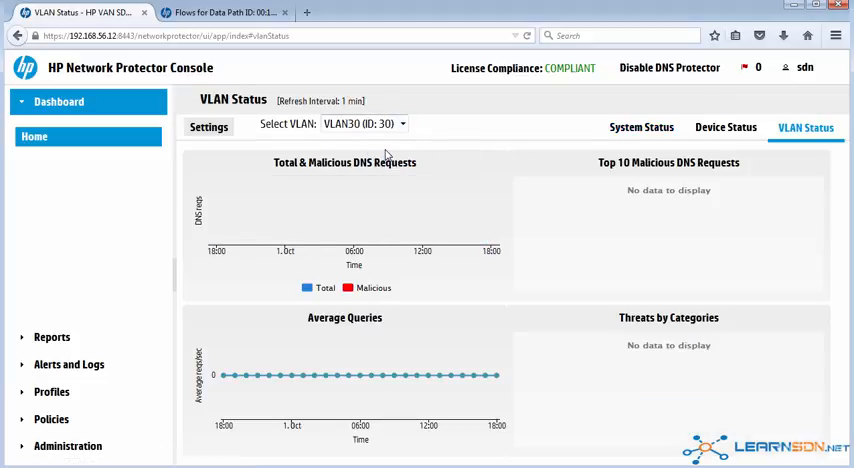
left_click(400, 124)
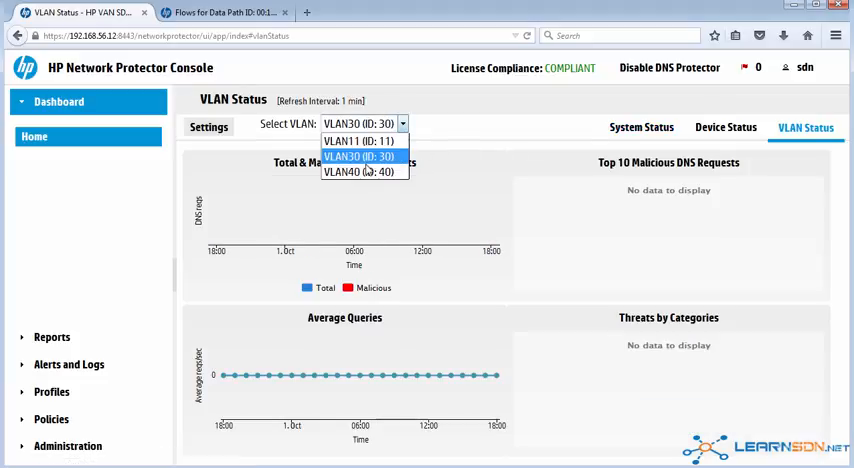
left_click(368, 172)
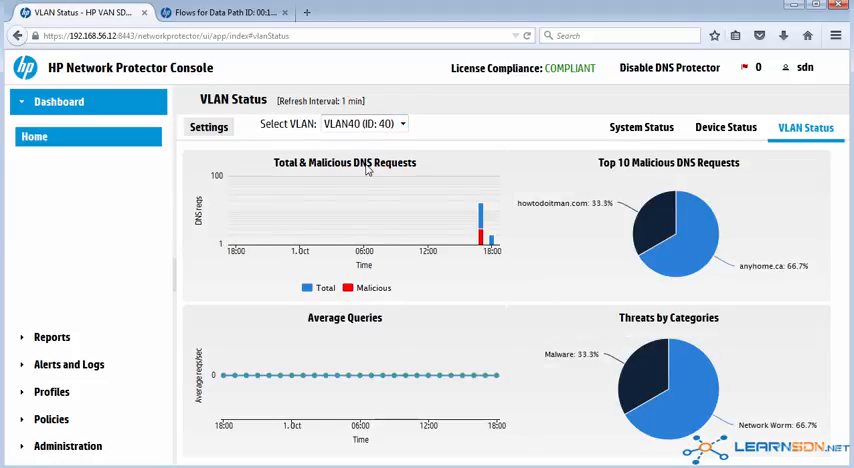
mouse_move(624, 212)
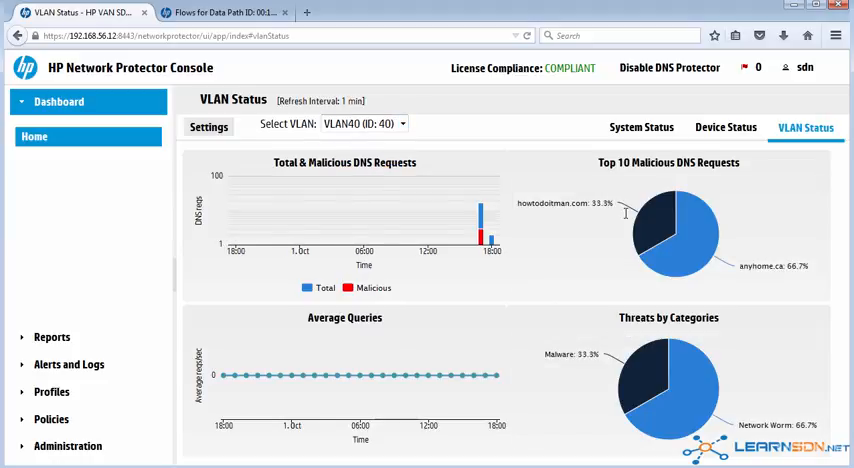
mouse_move(684, 230)
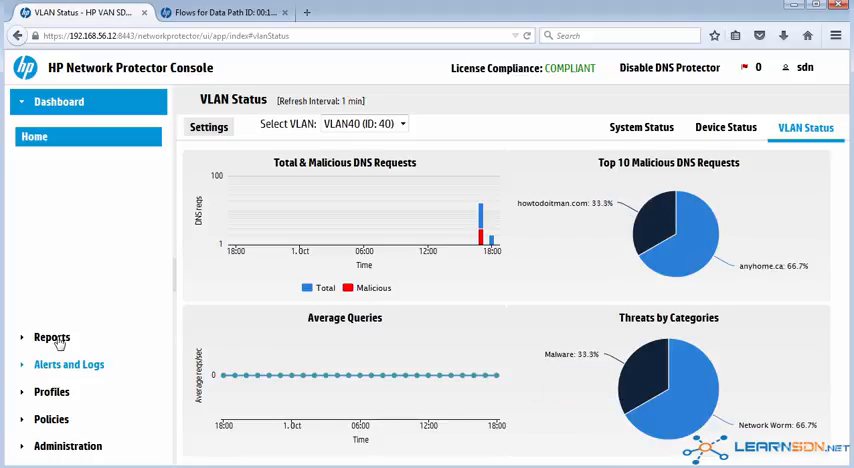
Step: Generate the Total DNS Requests bar report from Reports > System and review the PDF
left_click(52, 336)
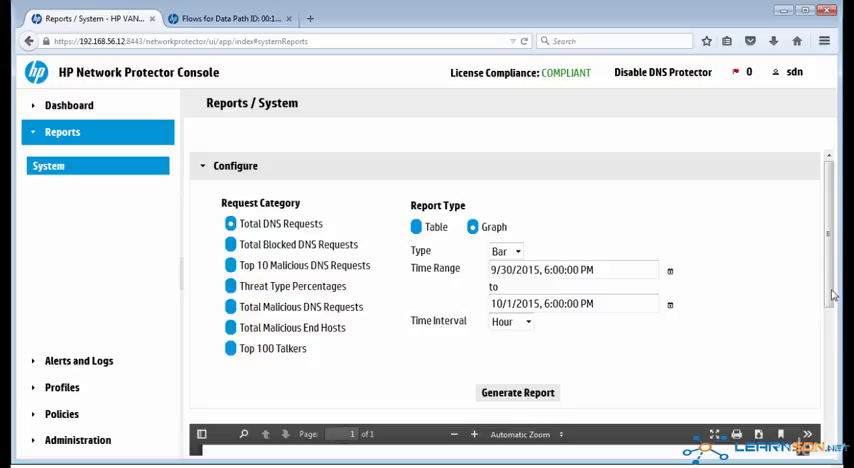
left_click(516, 392)
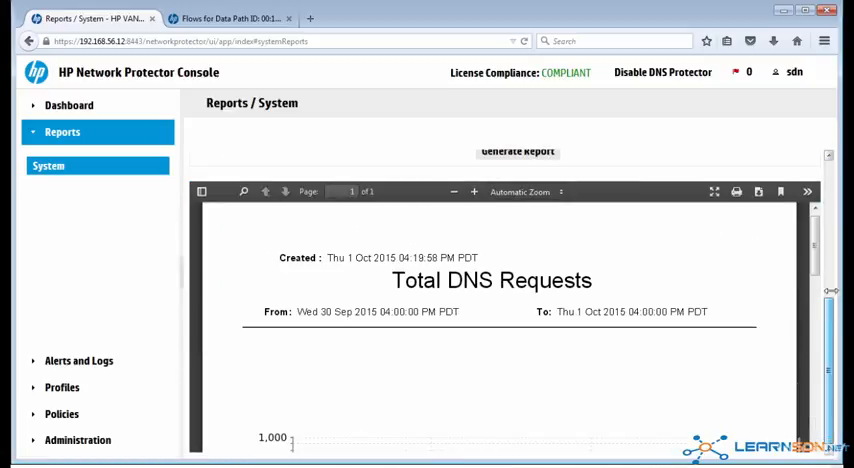
scroll("down", 3)
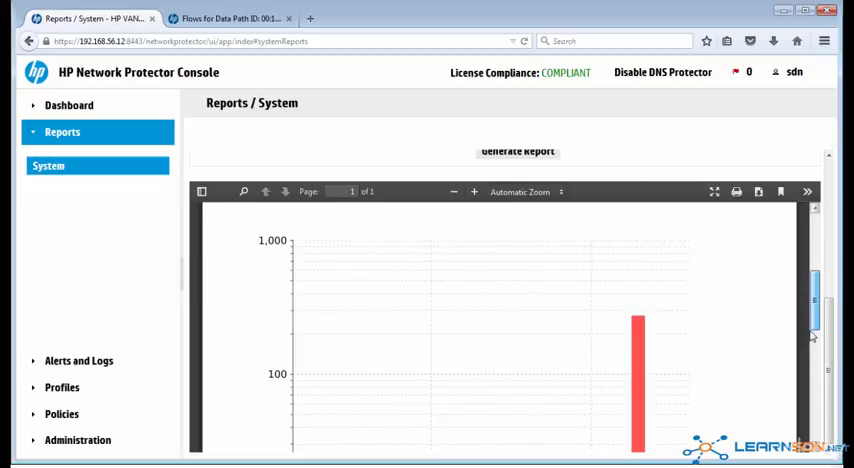
scroll("down", 3)
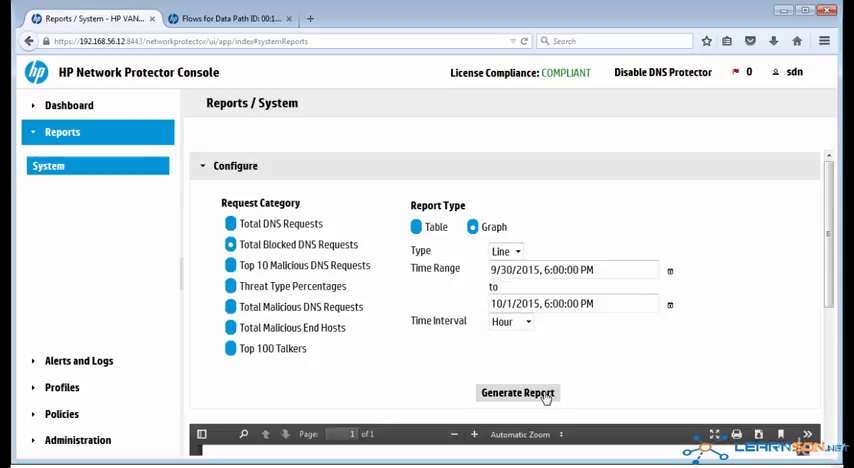
Step: Generate the Total Blocked DNS Requests line report, review it, and return to System Status
left_click(516, 392)
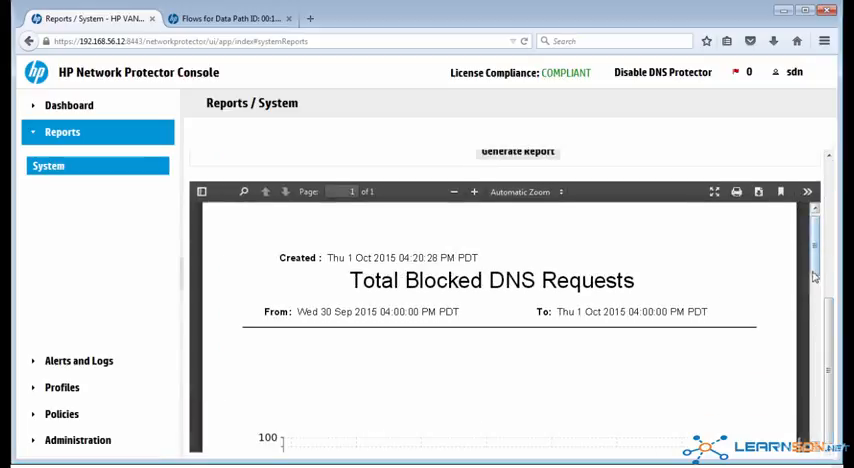
scroll("down", 3)
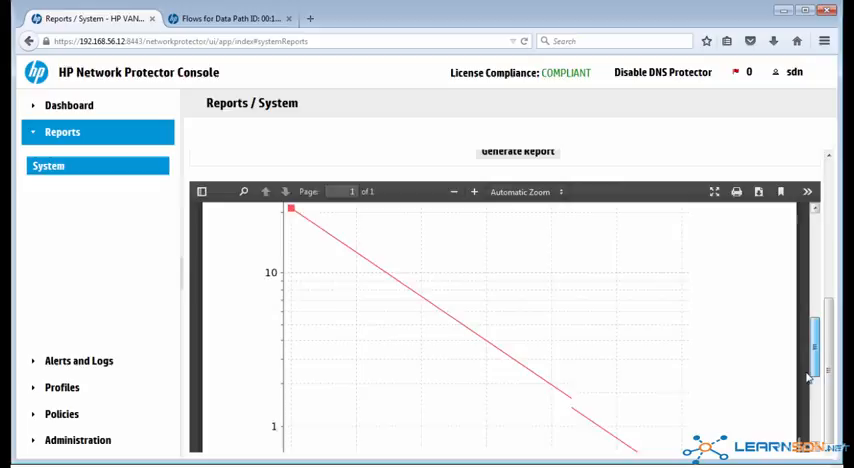
scroll("up", 3)
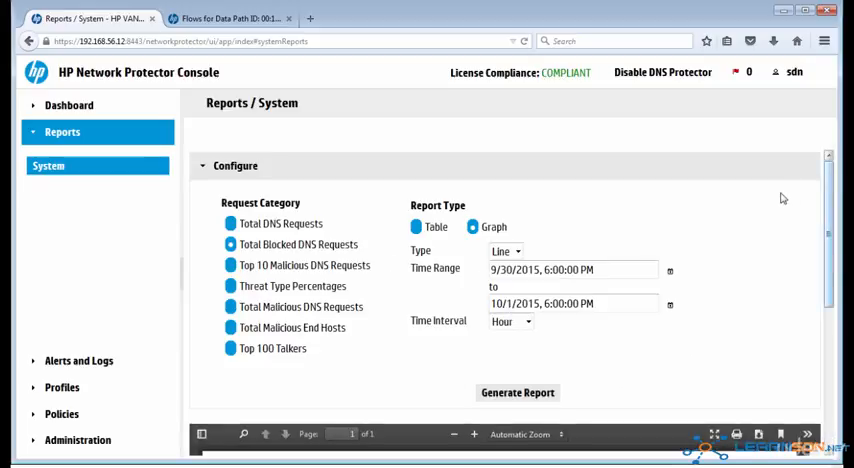
left_click(68, 104)
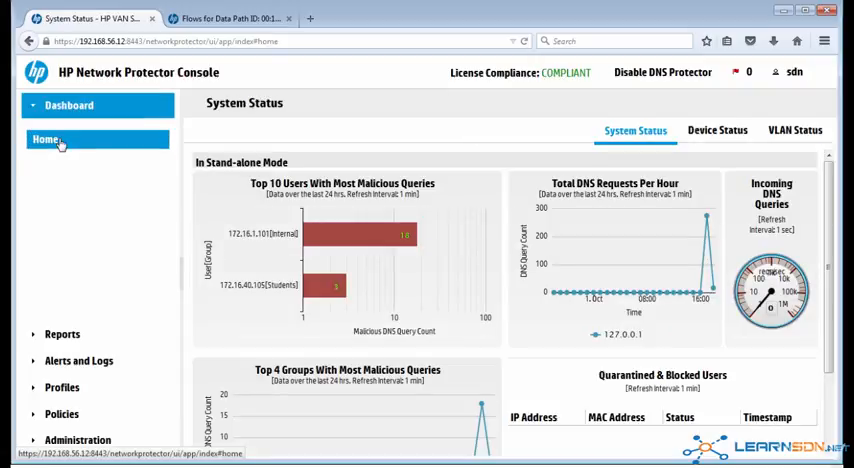
mouse_move(64, 344)
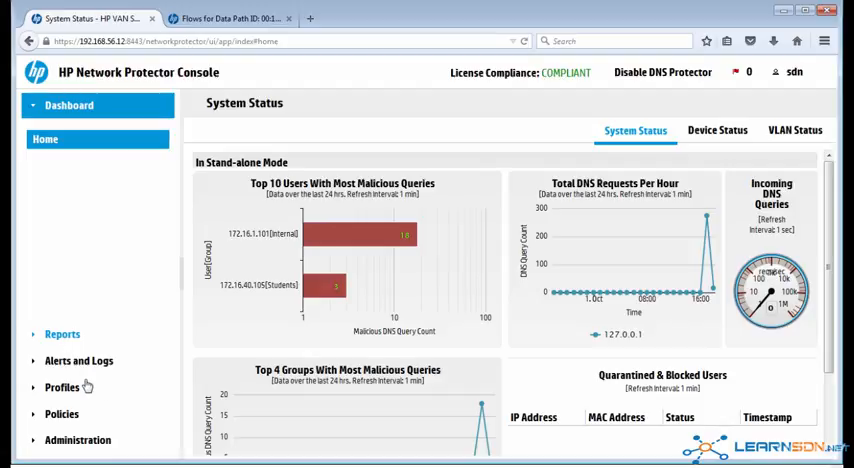
Step: Expand the Administration section listing Tipping Point, Policy Enforcement Settings, ACL Manager and Notifications
left_click(76, 432)
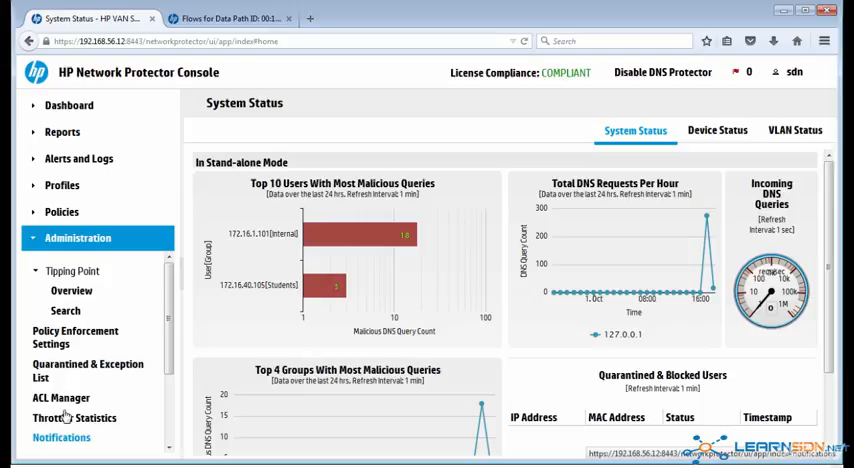
left_click(60, 396)
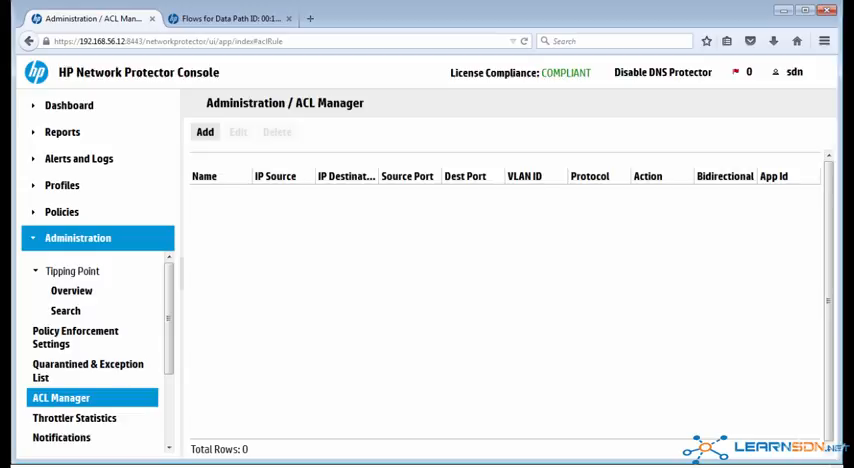
mouse_move(38, 104)
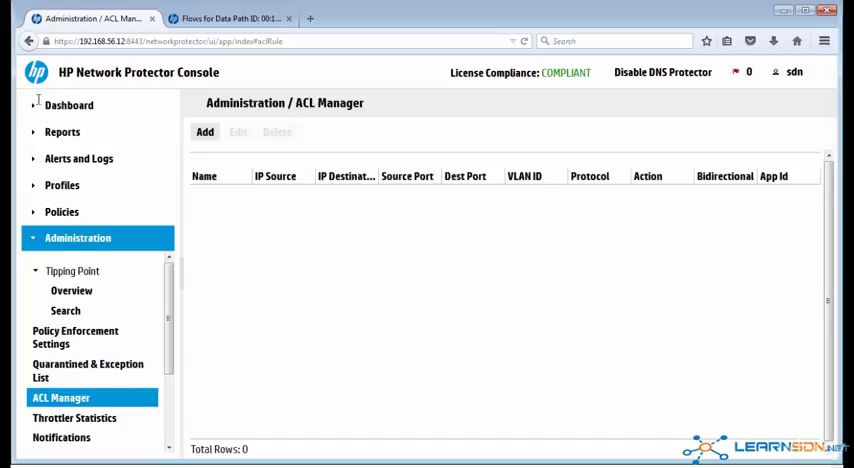
left_click(68, 104)
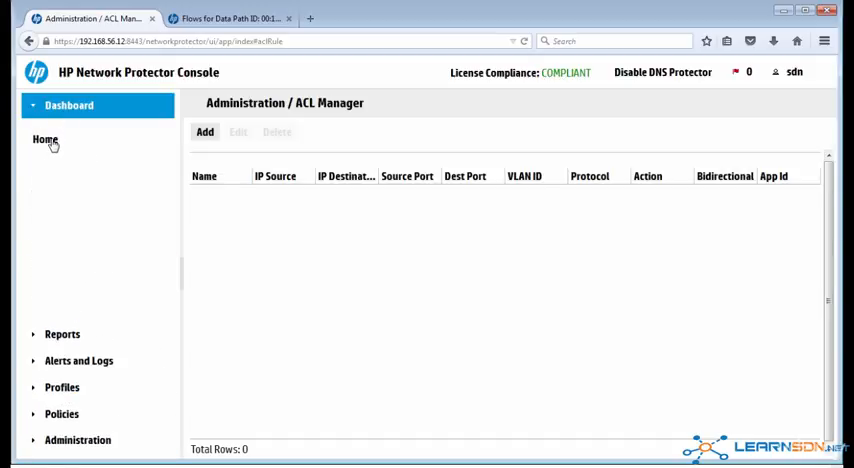
left_click(44, 140)
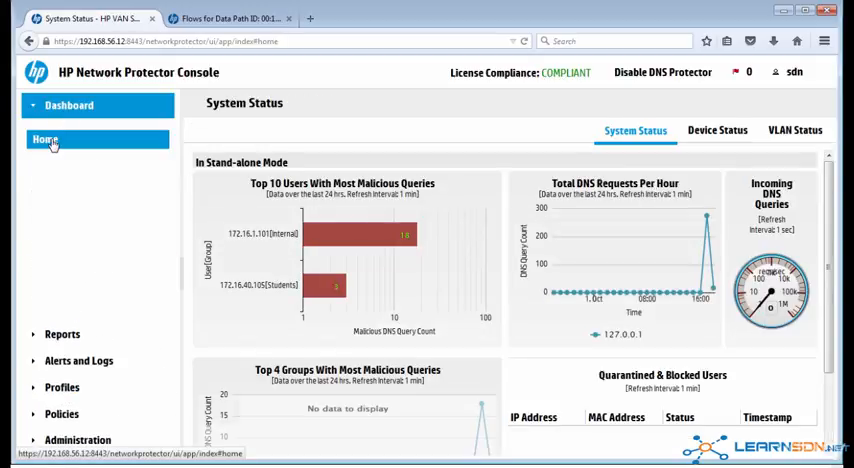